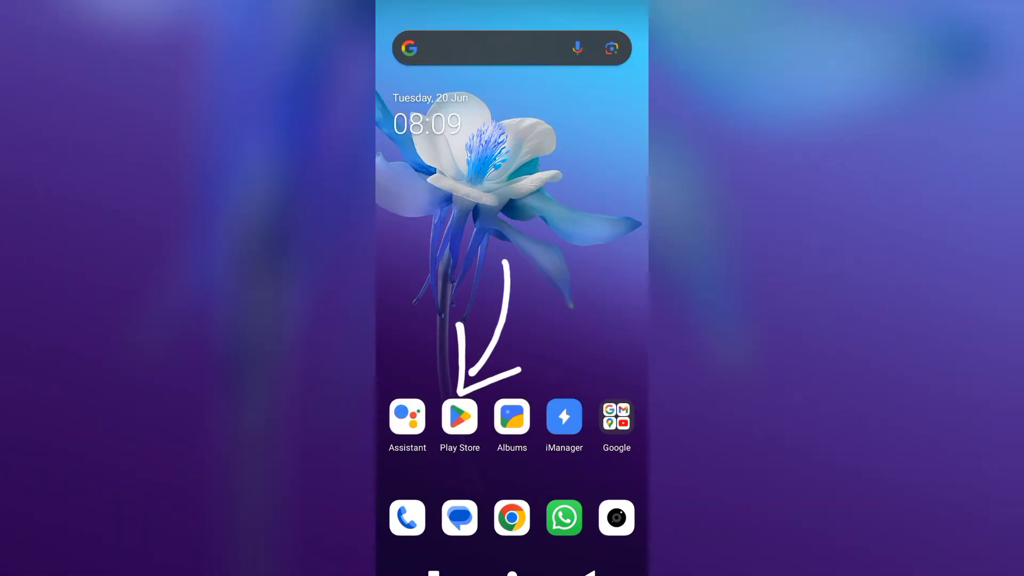
- Search the Play Store for Clone App and reach its store listing
text(c)
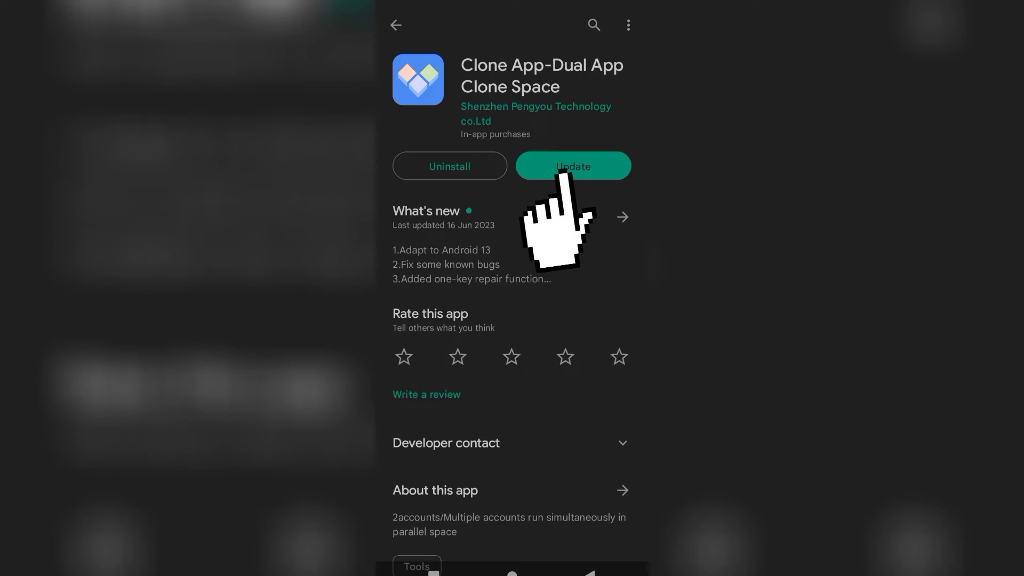
- Update Clone App from its listing, then launch it to its home screen
click(572, 166)
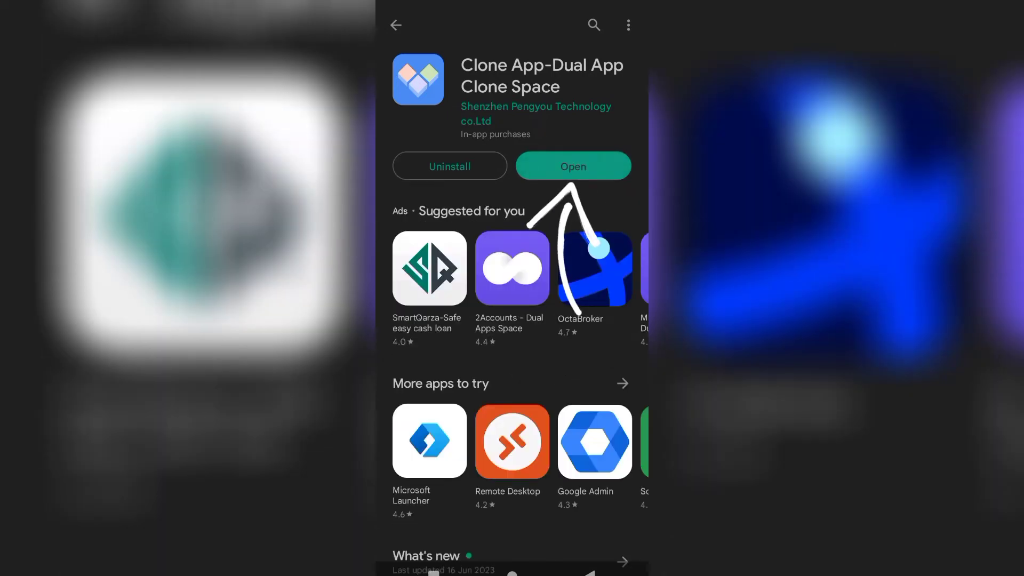
click(571, 165)
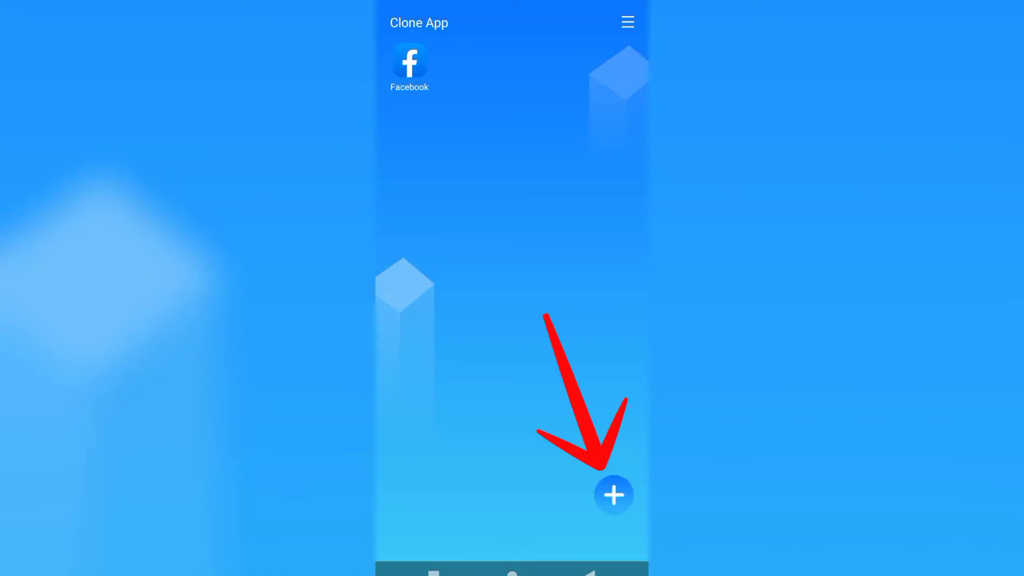
- Add a Facebook clone from the Choose APP list, producing Facebook1 beside the original
click(612, 494)
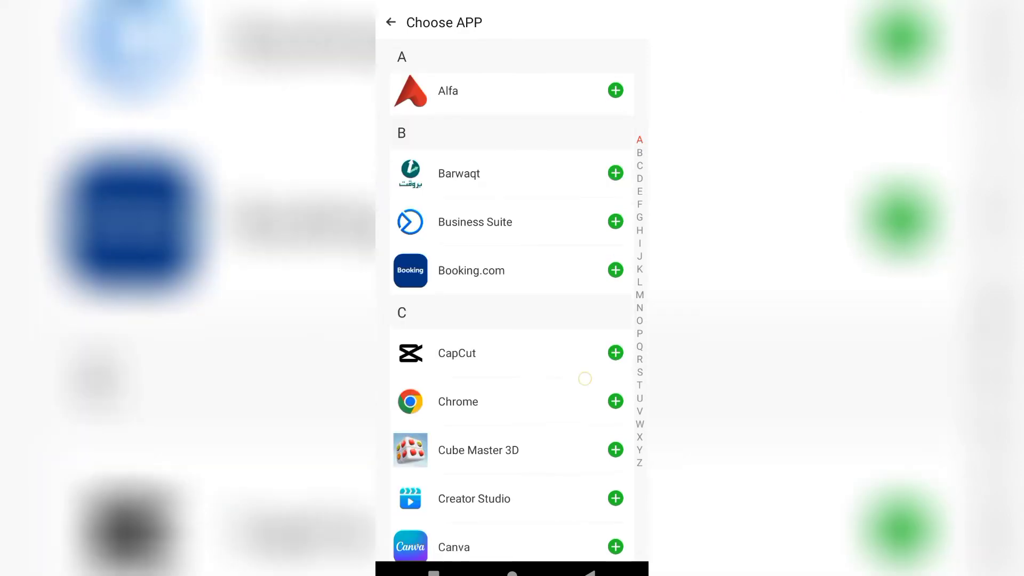
scroll(down, 3)
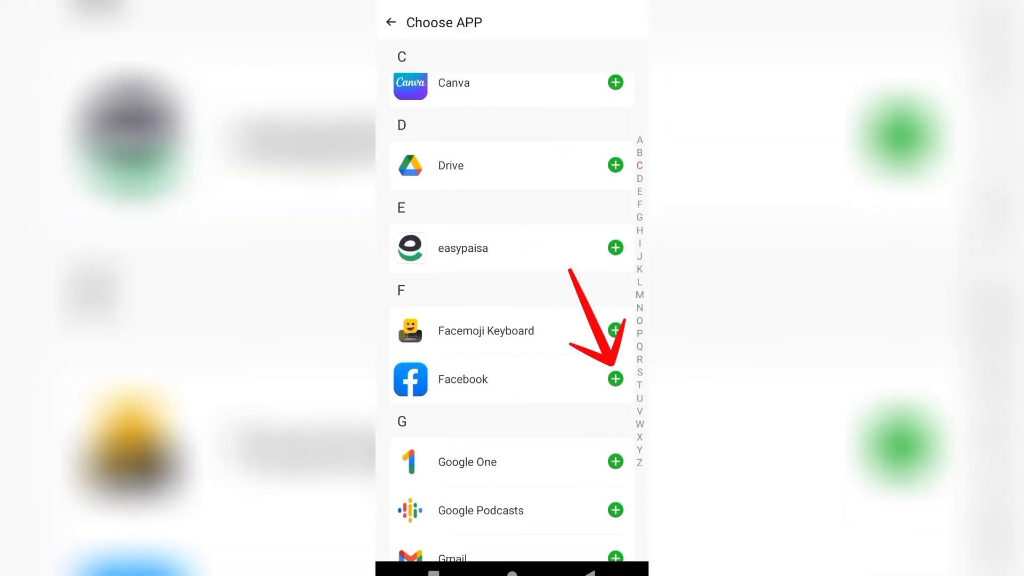
click(614, 379)
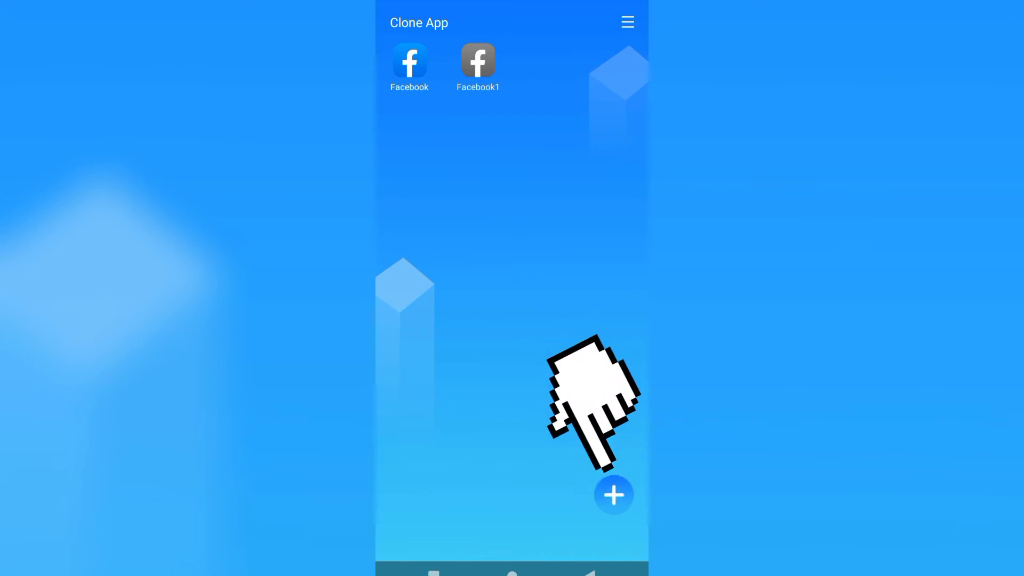
- Bring up the Choose APP list again to add another cloned app
click(612, 493)
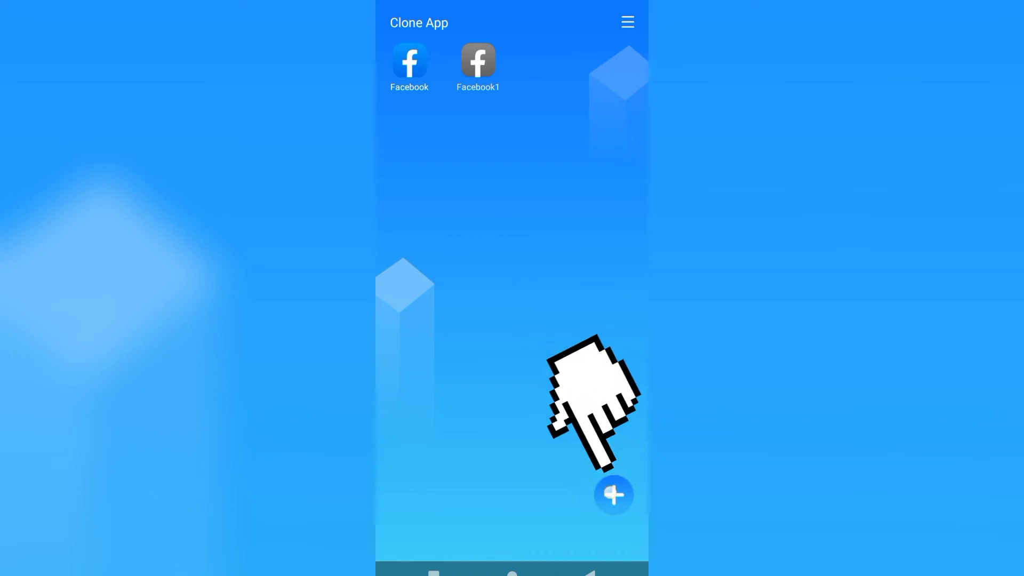
click(612, 494)
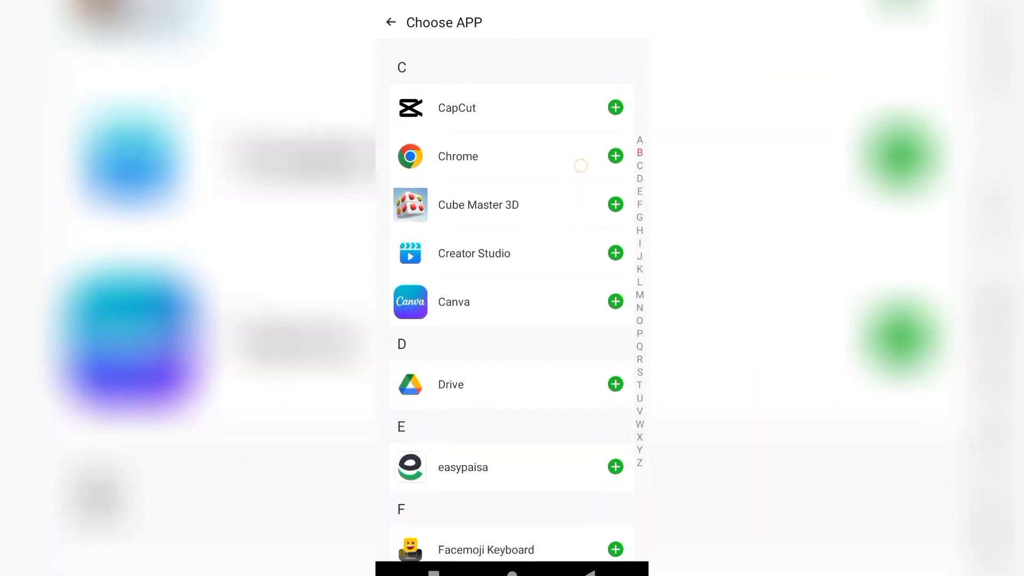